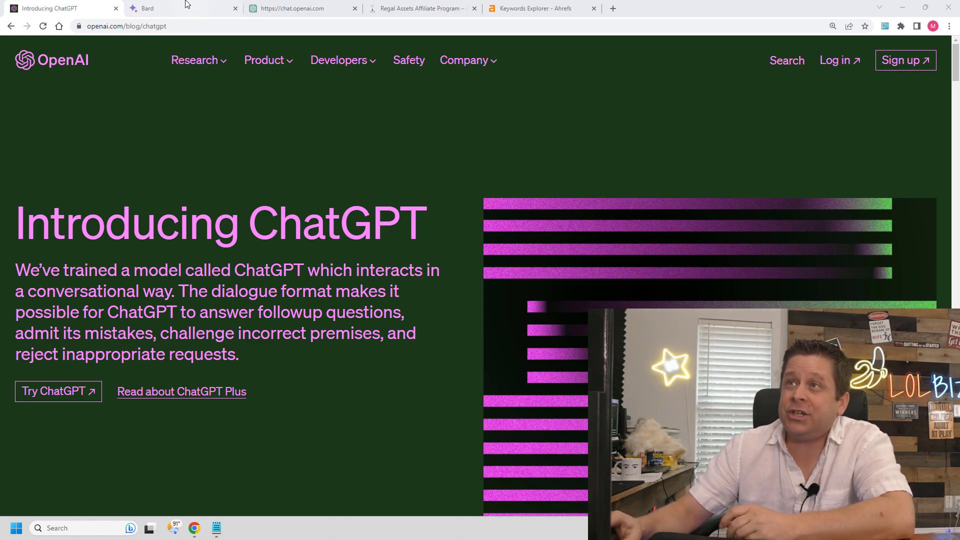
# Switch to the Bard chat, then to the ChatGPT chat with the affiliate programs question
pyautogui.click(147, 8)
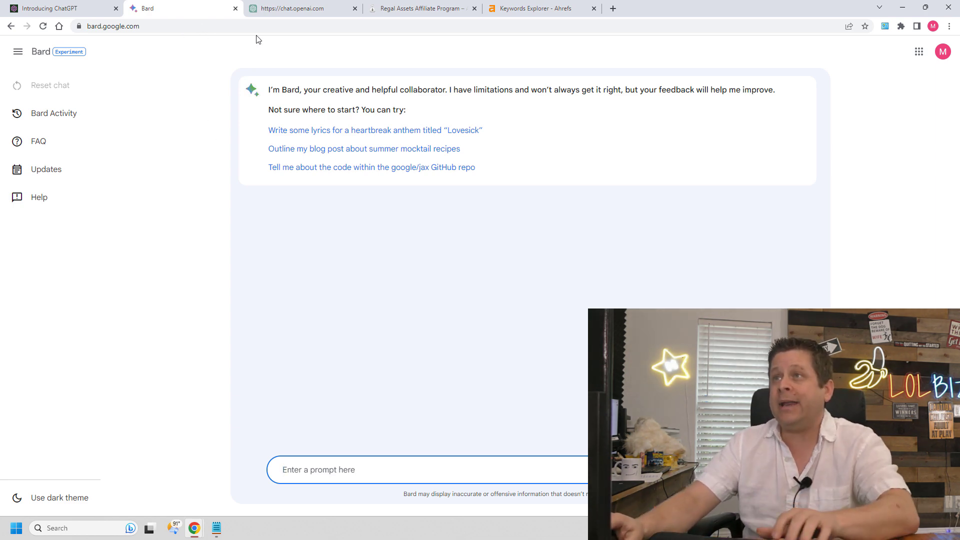
pyautogui.click(300, 8)
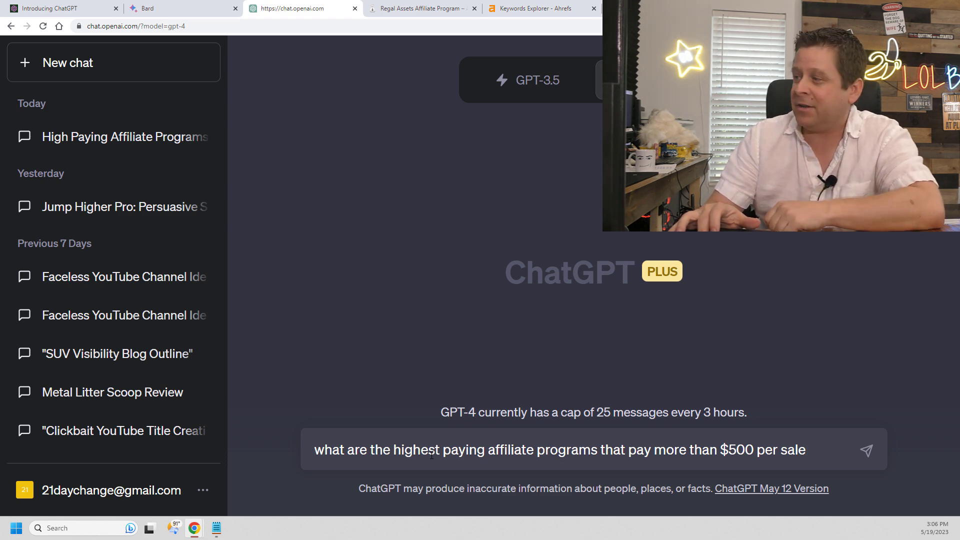
# Send the question about affiliate programs paying over $500 per sale to ChatGPT
pyautogui.click(863, 449)
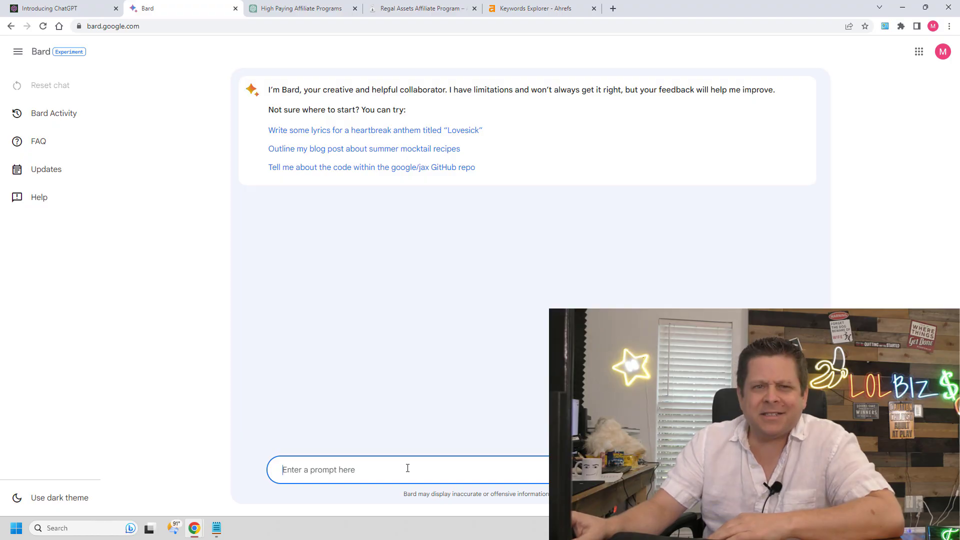
# Ask Bard for the best ways to promote the Regal Assets Affiliate Program and read the reply
pyautogui.write('what are the')
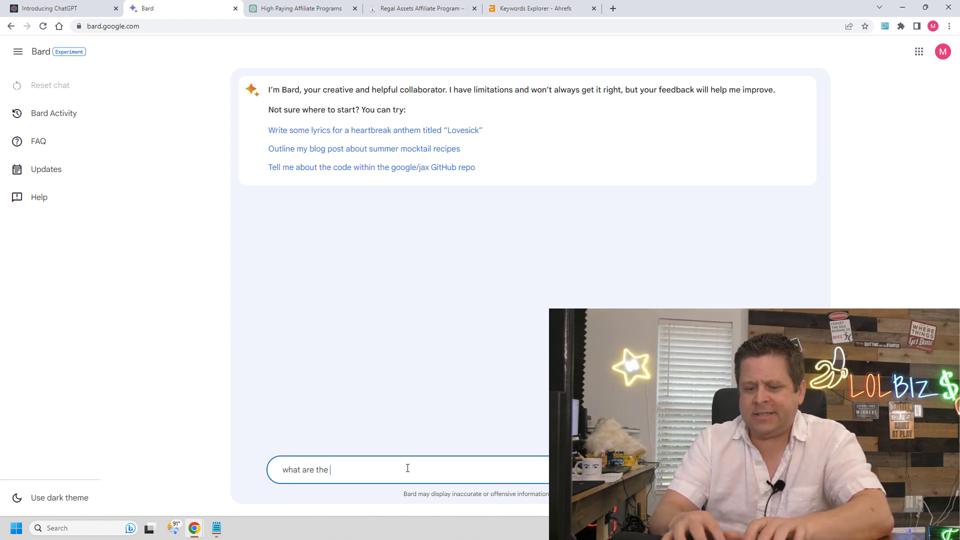
pyautogui.write('best ways to m')
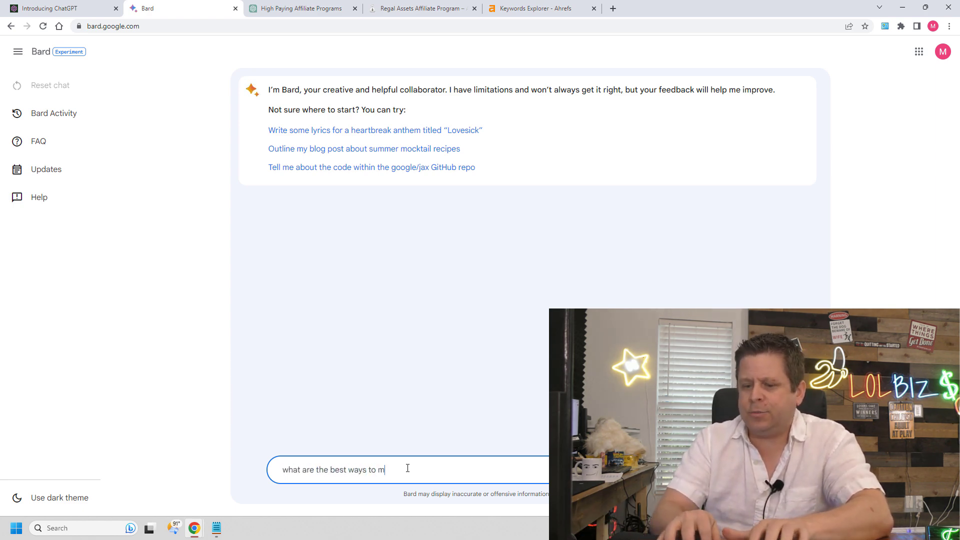
pyautogui.write('promote t')
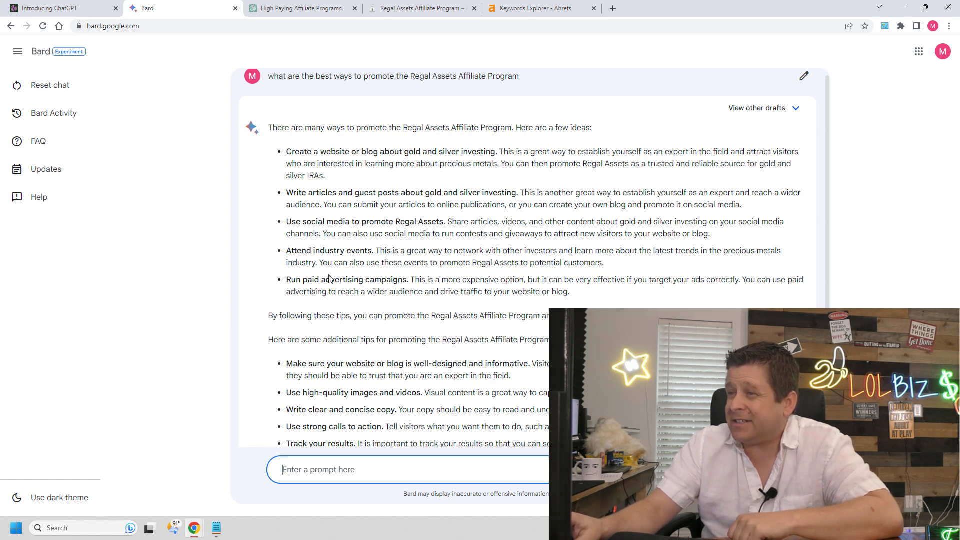
pyautogui.scroll(-3)
pyautogui.write('can')
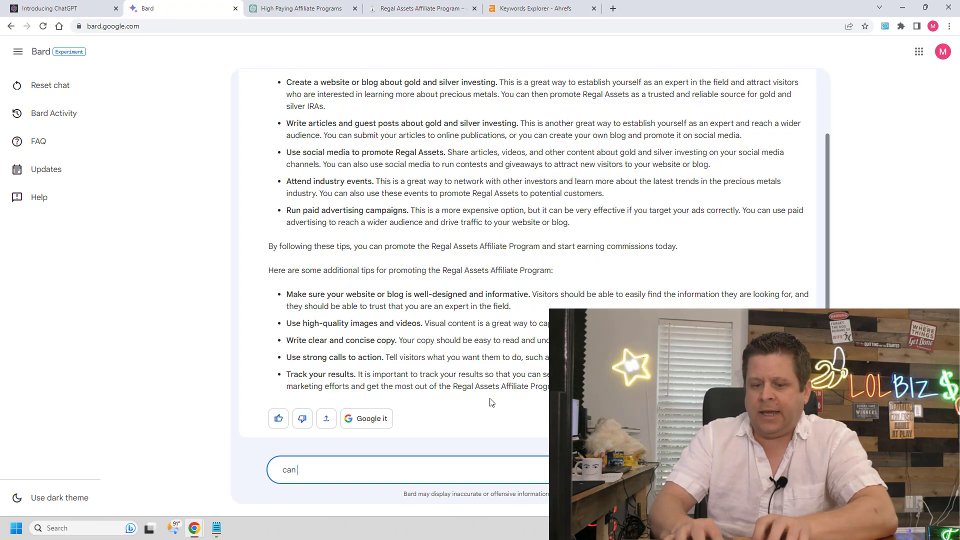
# Ask Bard for a press release marketing strategy to promote the Regal Assets offer
pyautogui.write('you please c')
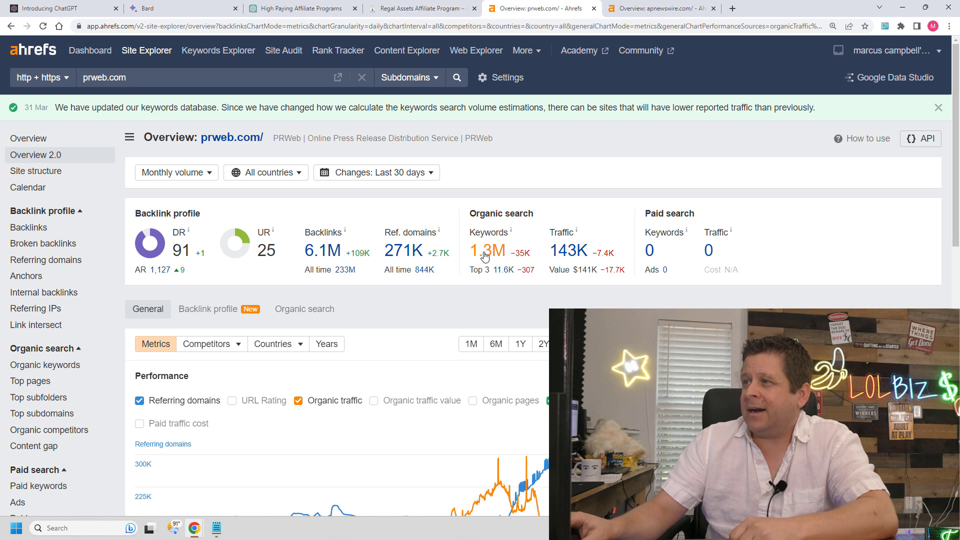
pyautogui.moveTo(536, 72)
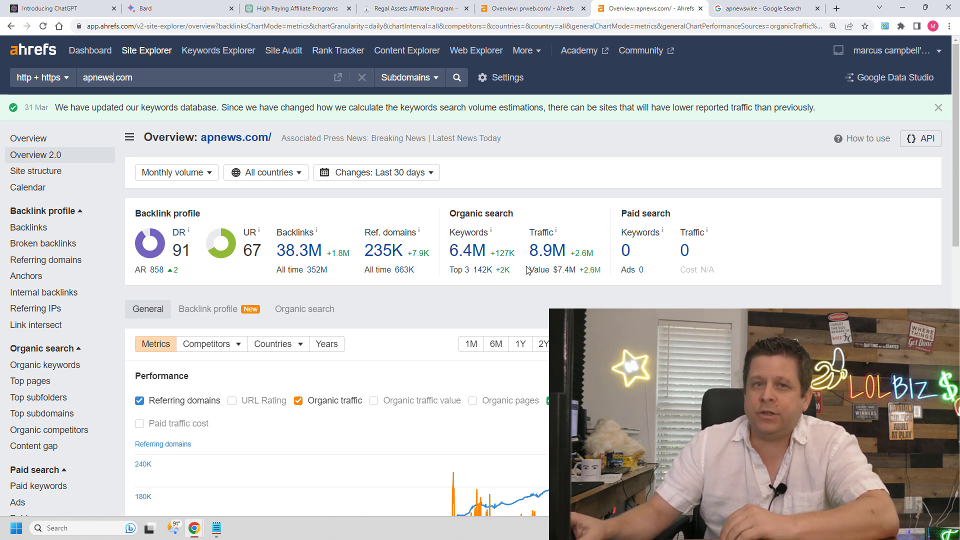
# Look up apnews.com in Ahrefs Site Explorer after the prweb.com overview
pyautogui.click(45, 364)
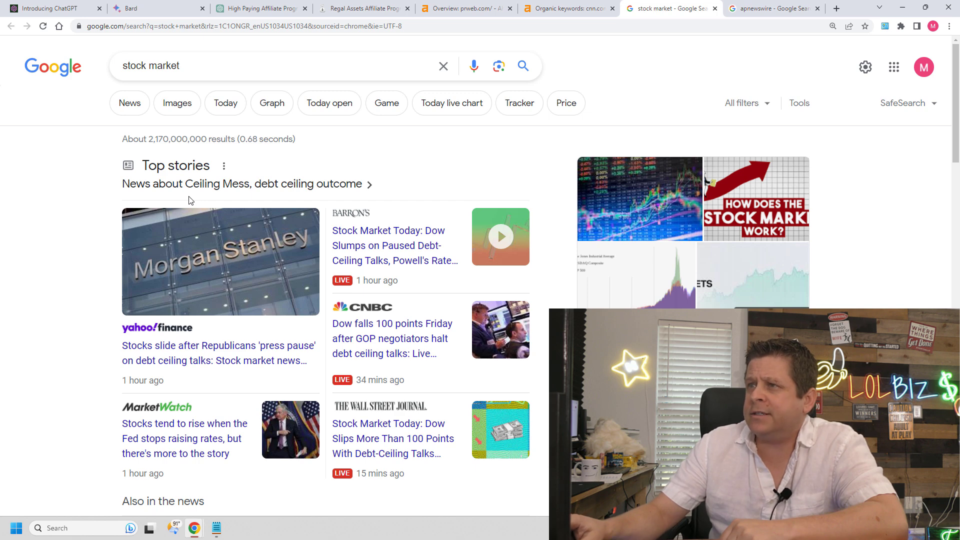
pyautogui.moveTo(283, 190)
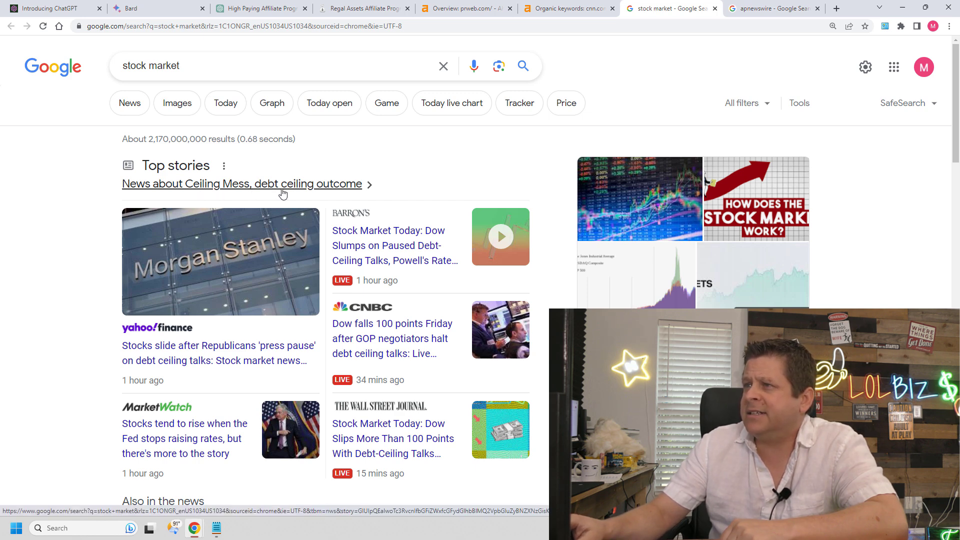
# Scroll through the stock market results' Top stories and debt ceiling news items
pyautogui.scroll(-3)
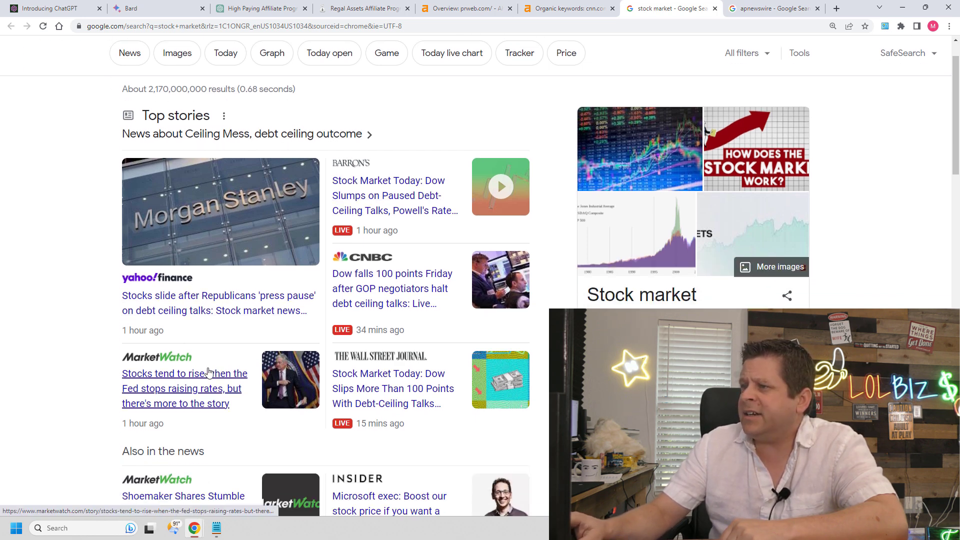
pyautogui.scroll(-3)
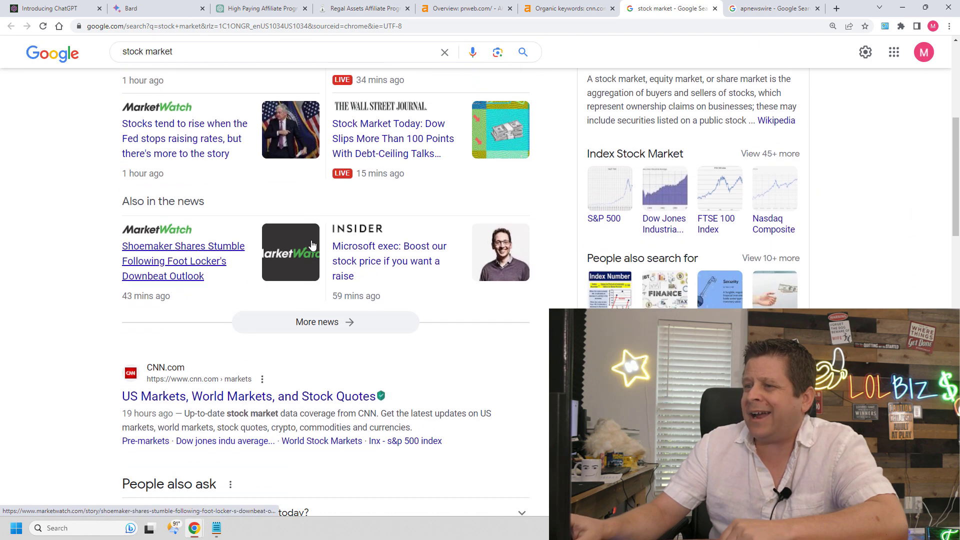
pyautogui.moveTo(323, 260)
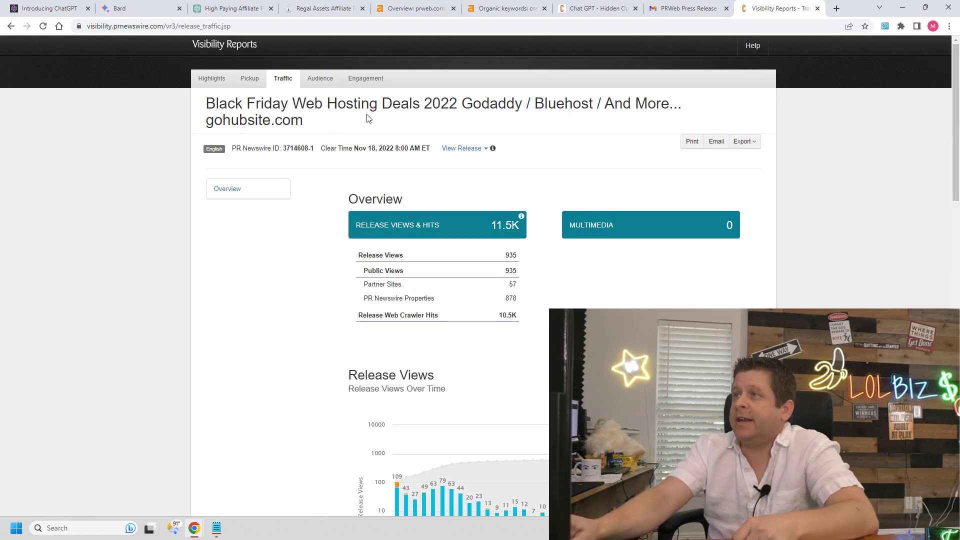
pyautogui.moveTo(589, 151)
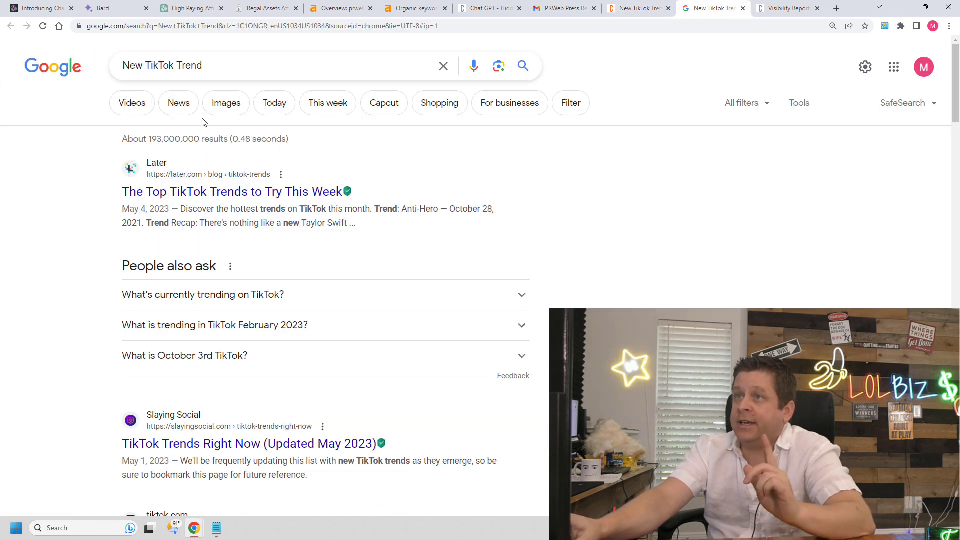
# View the Chat GPT release's traffic figures of 24.4K hits, then return to Bard's strategy reply
pyautogui.scroll(-3)
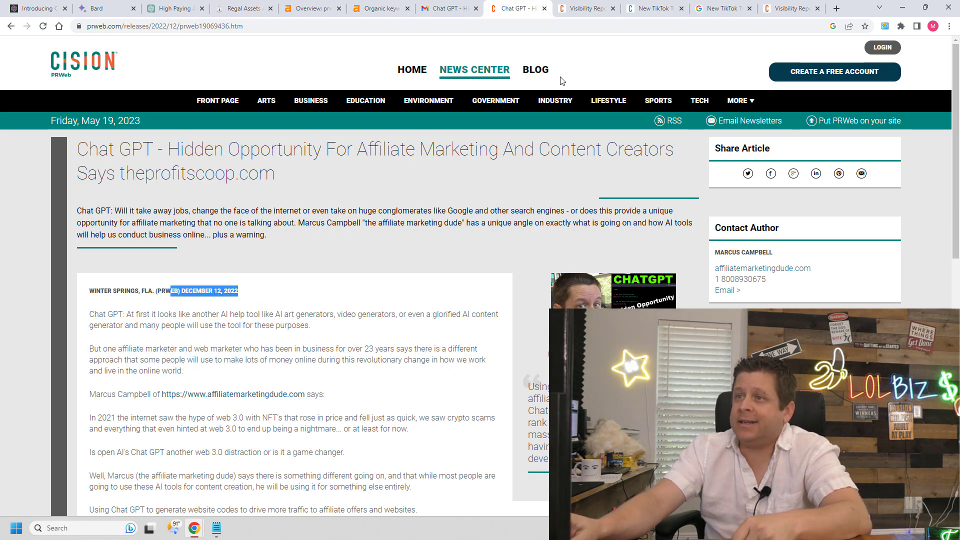
pyautogui.click(585, 8)
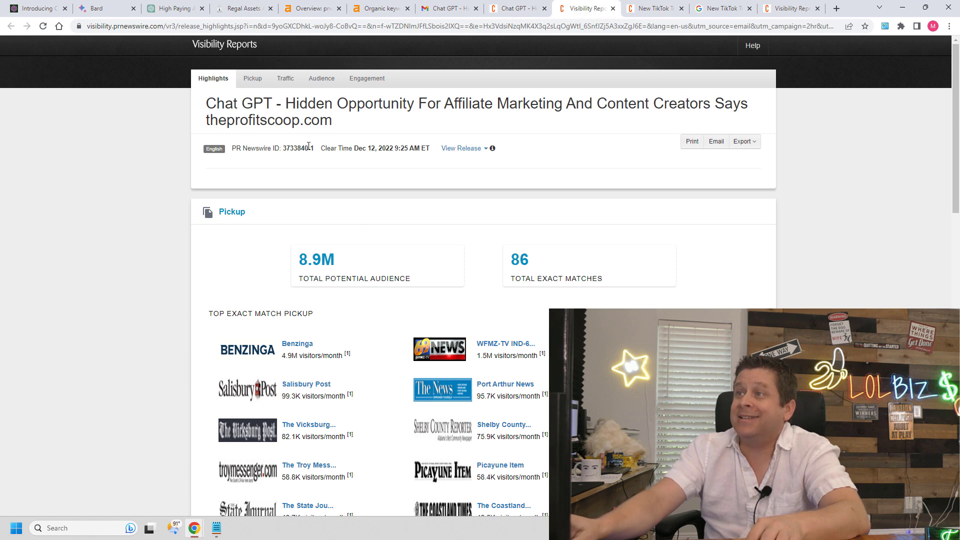
pyautogui.click(284, 78)
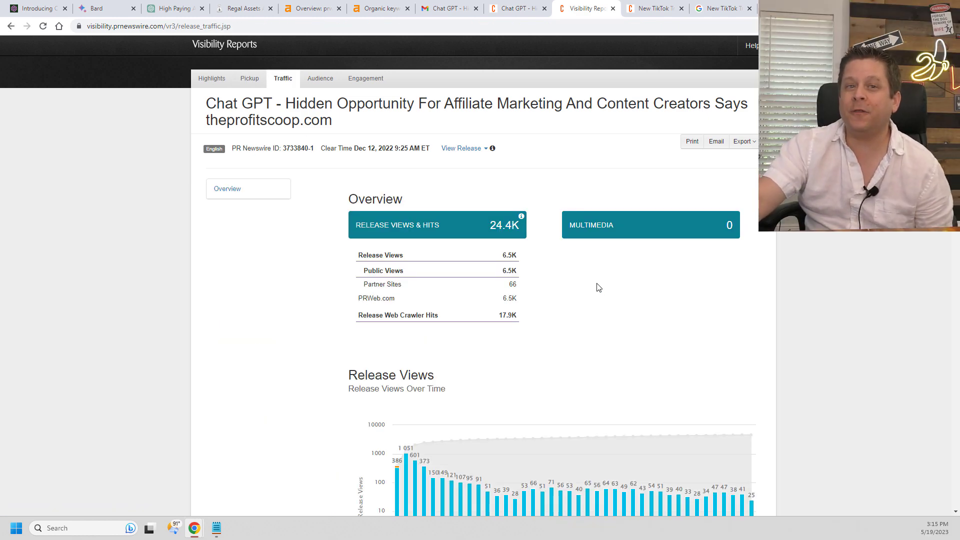
pyautogui.click(98, 8)
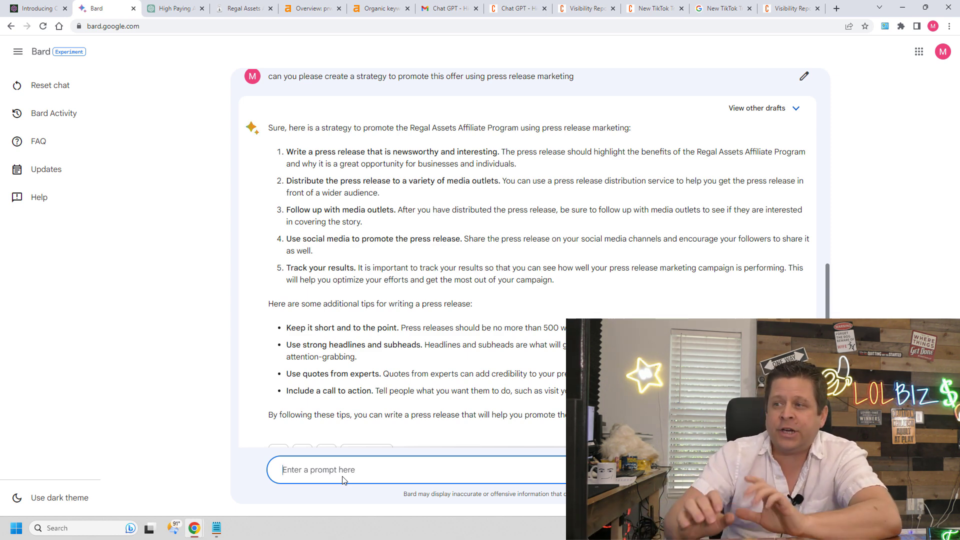
# Ask Bard for the latest headlines about currency and economic crisis
pyautogui.write('w')
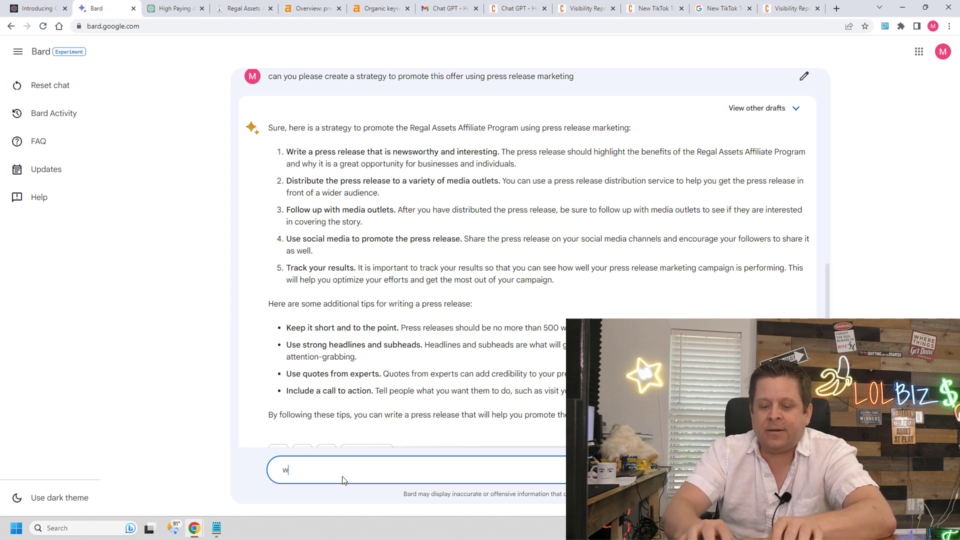
pyautogui.write('hat are the latest headlines about currency and')
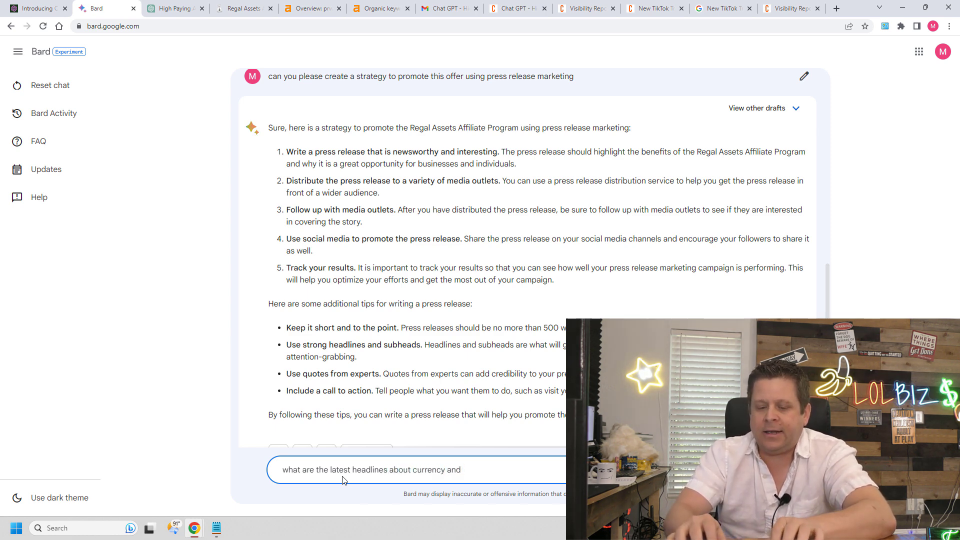
pyautogui.write('economic')
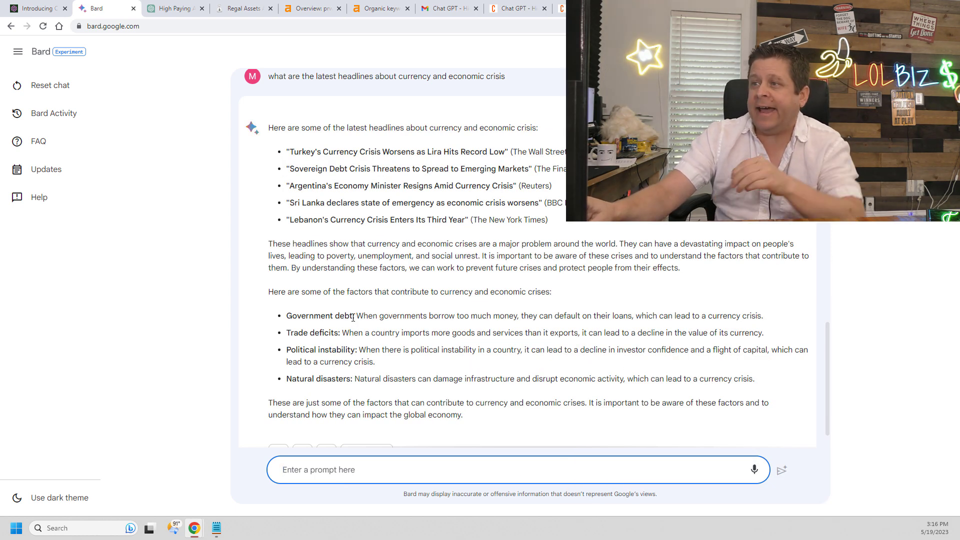
# Explore past-day US search interest for 'Government debt' in Google Trends, then its Ahrefs metrics
pyautogui.doubleClick(319, 315)
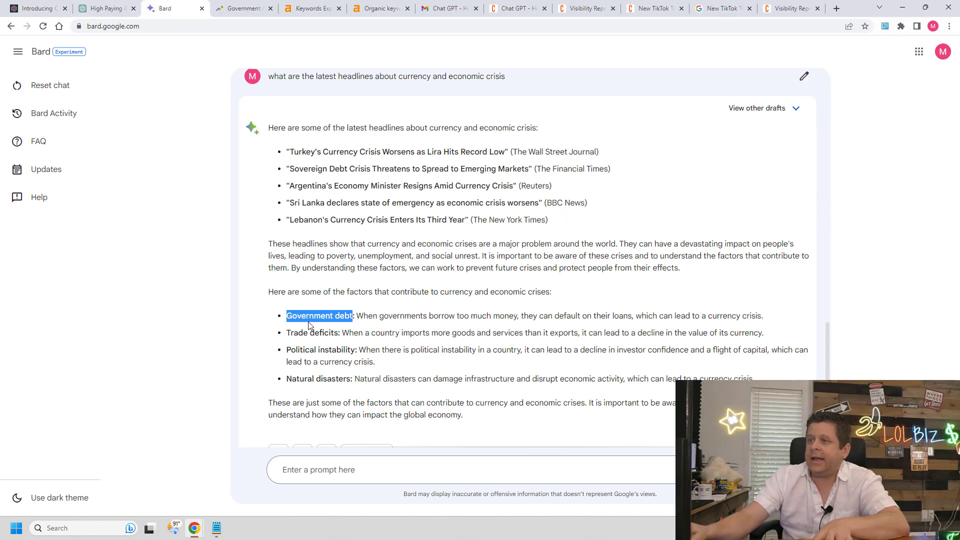
pyautogui.click(243, 8)
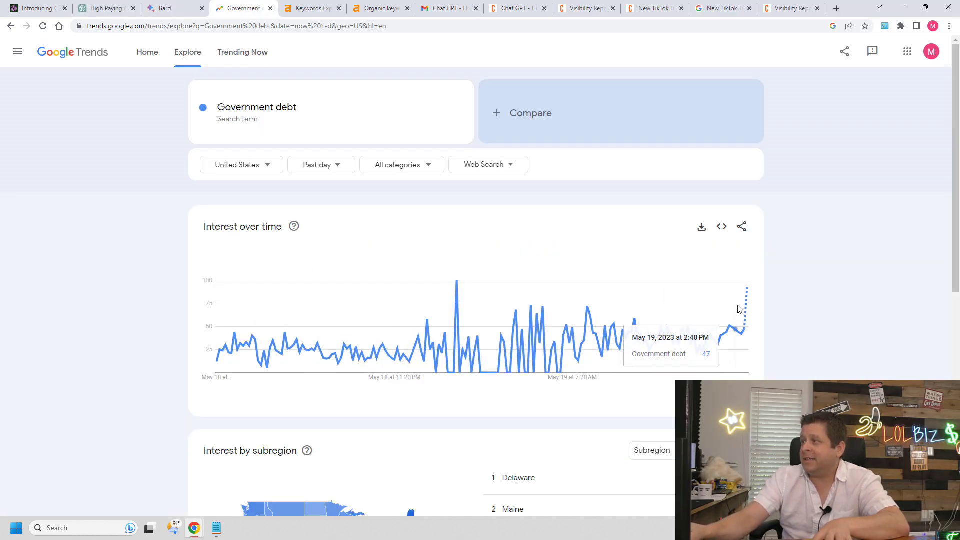
pyautogui.moveTo(746, 286)
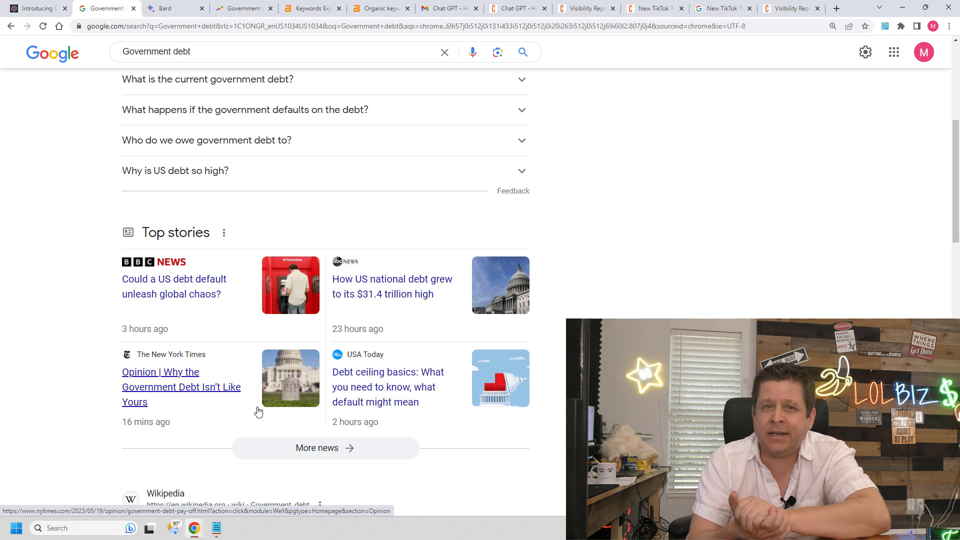
pyautogui.click(309, 8)
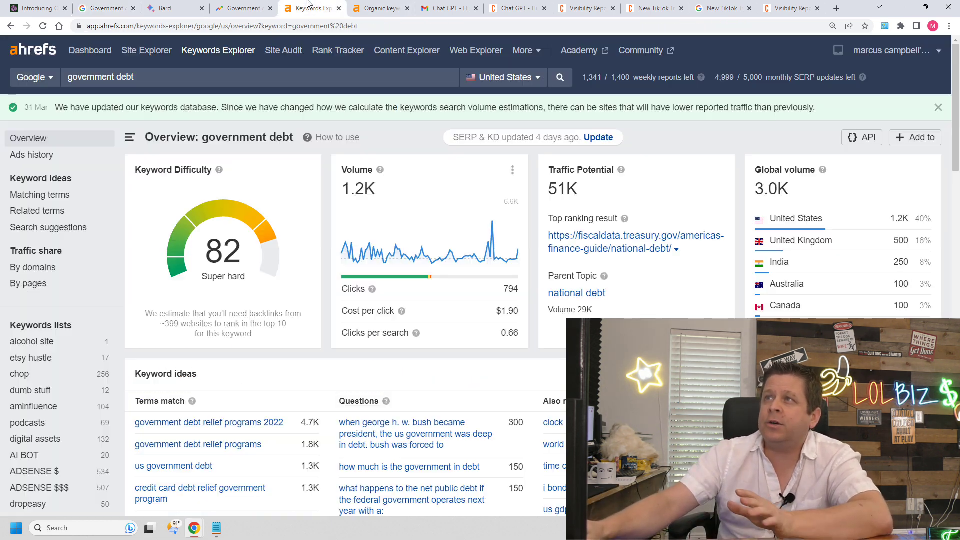
# Review government debt keyword difficulty and 'debt ceiling' matching terms, then return to Bard
pyautogui.scroll(-3)
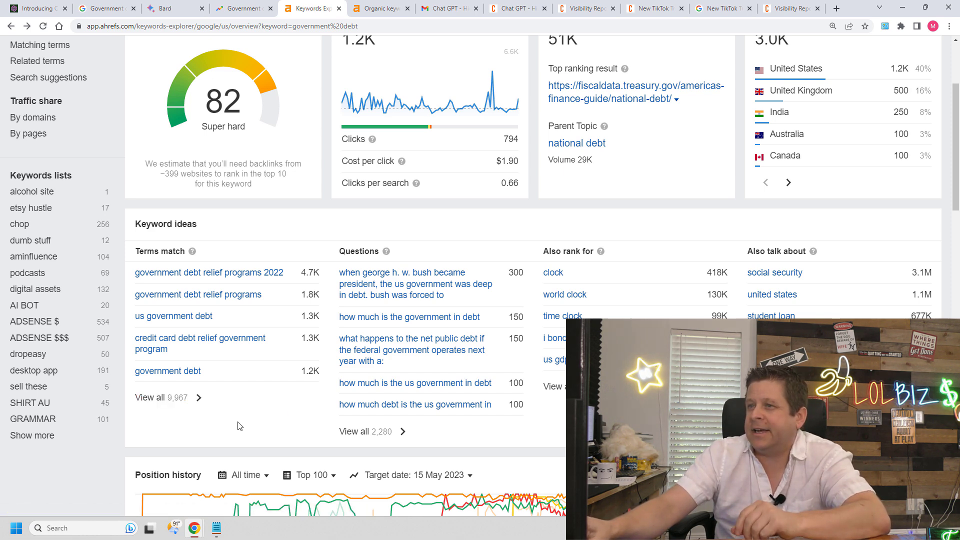
pyautogui.moveTo(254, 331)
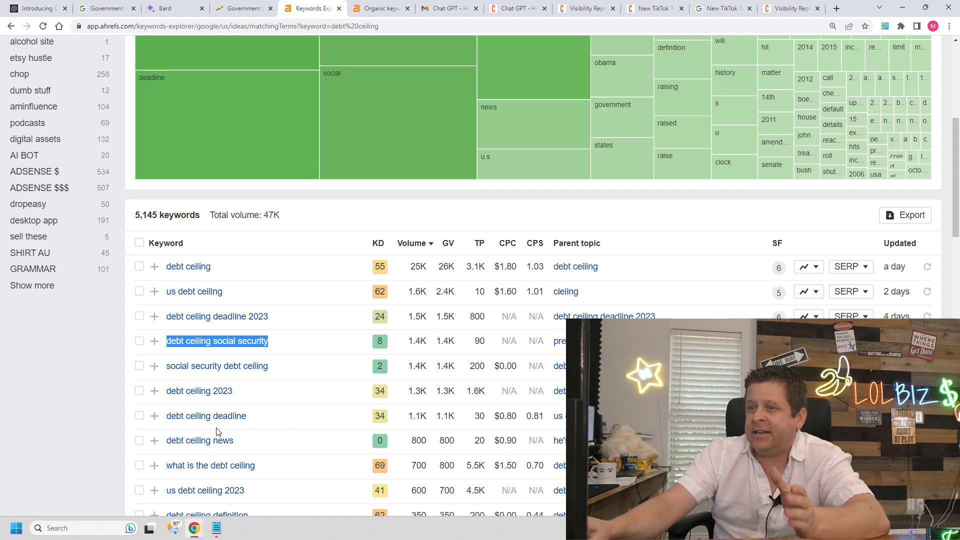
pyautogui.click(165, 8)
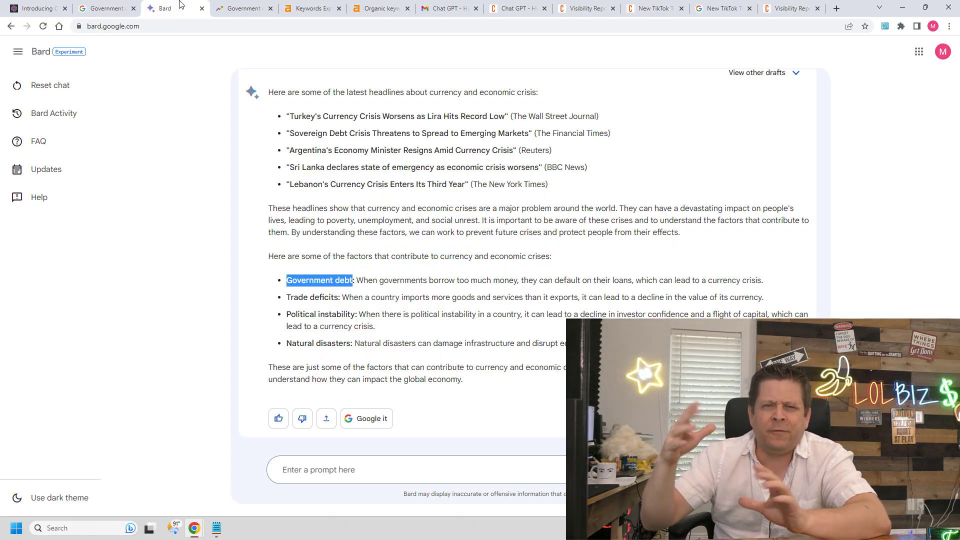
# Ask Bard for a 2500-word press release on the debt ceiling and why it's good to invest in different currencies
pyautogui.write('please write me a')
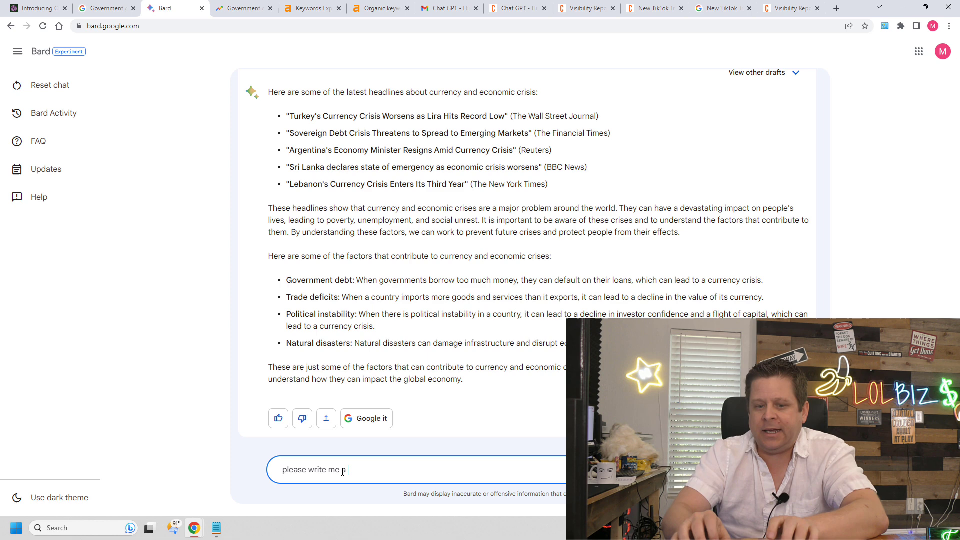
pyautogui.write('2500 word press release about how')
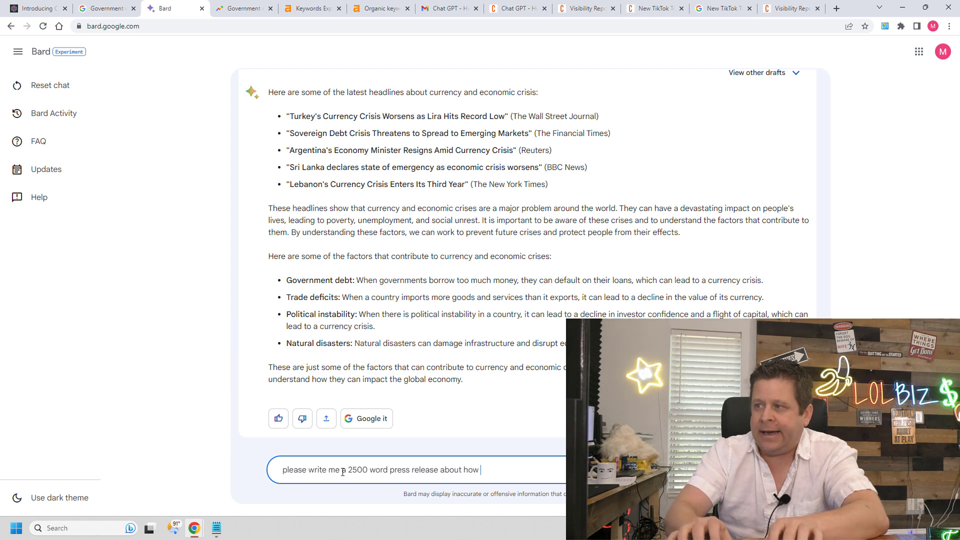
pyautogui.press('Backspace')
pyautogui.write('the government debt ceiling and why')
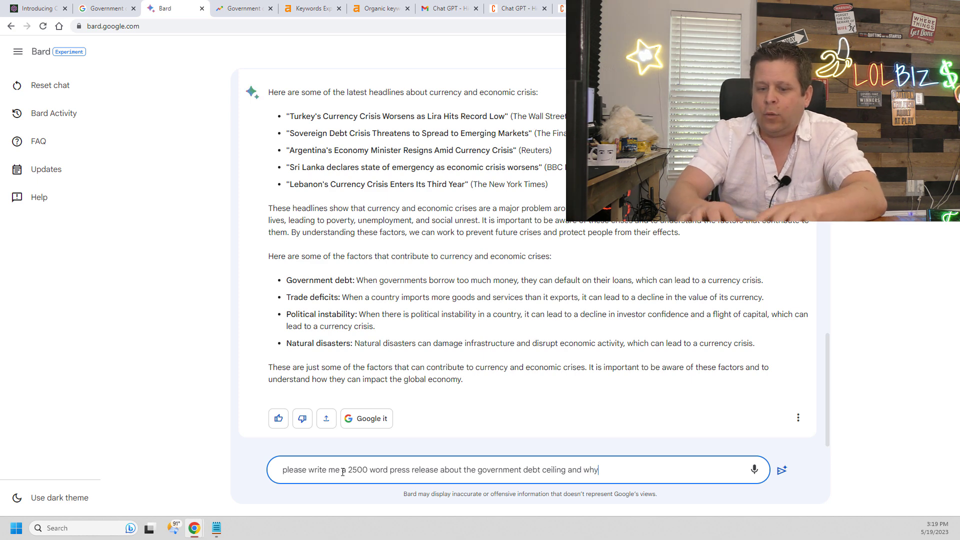
pyautogui.write('its good to')
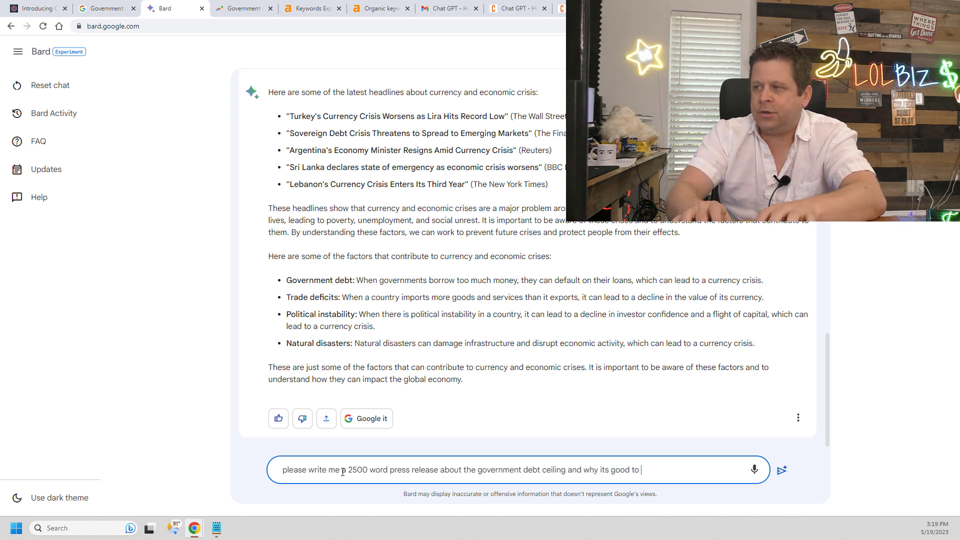
pyautogui.write('invest in')
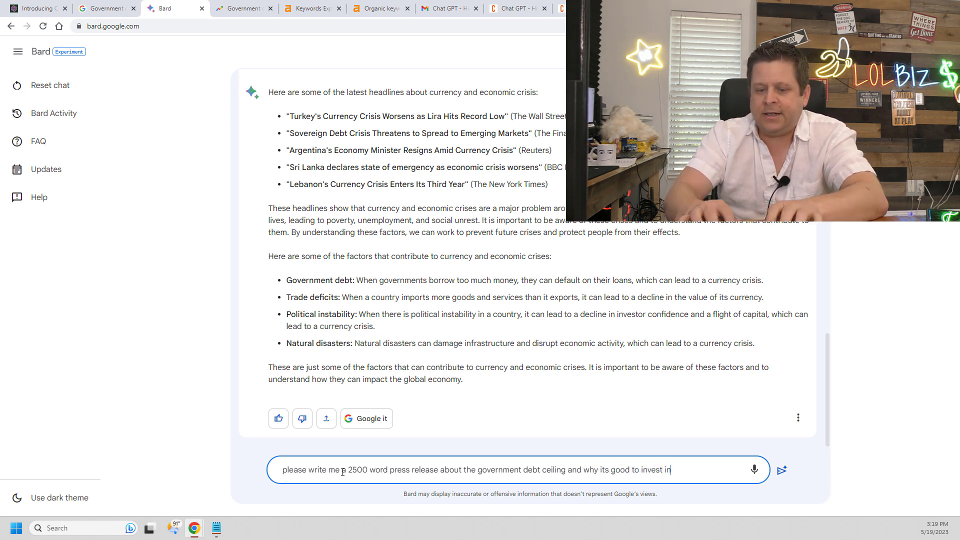
pyautogui.write('different c')
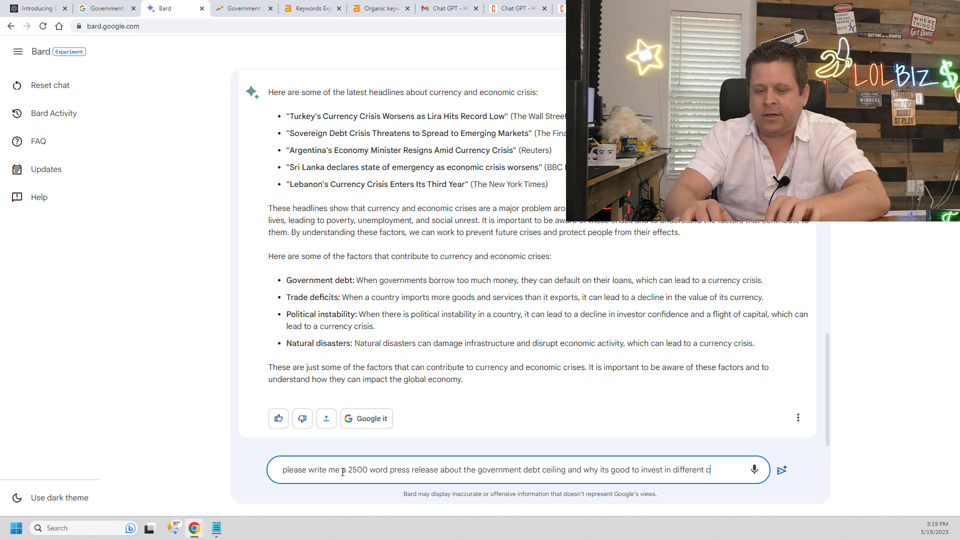
pyautogui.write('urrecys')
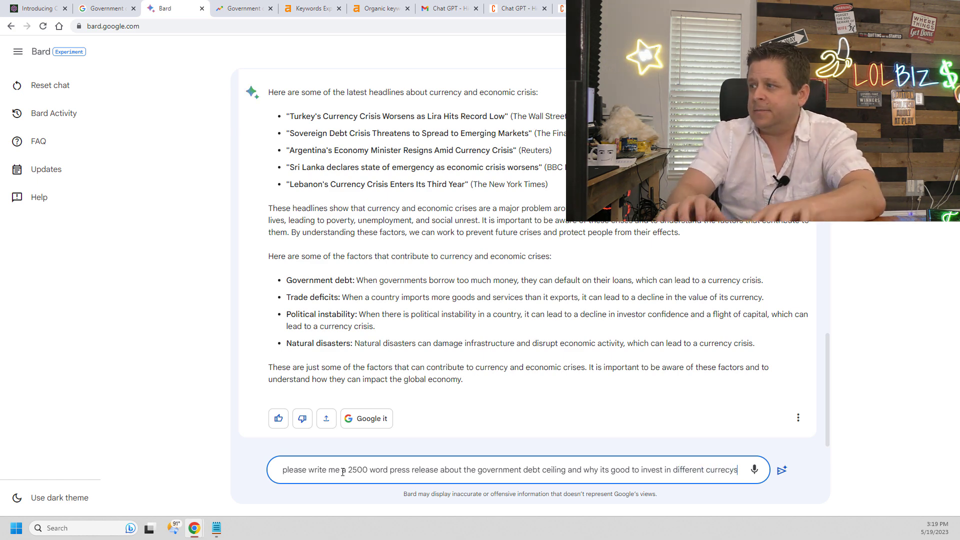
pyautogui.click(780, 470)
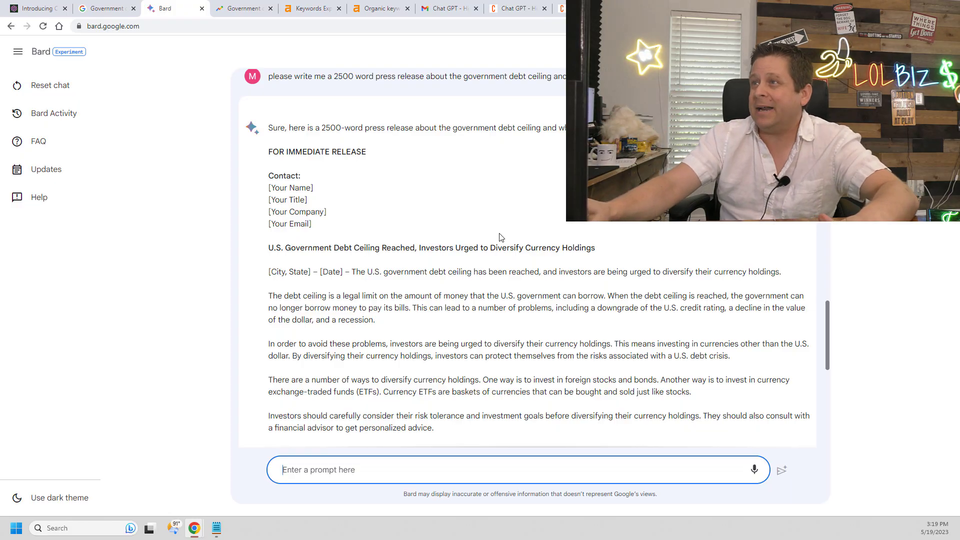
pyautogui.scroll(-3)
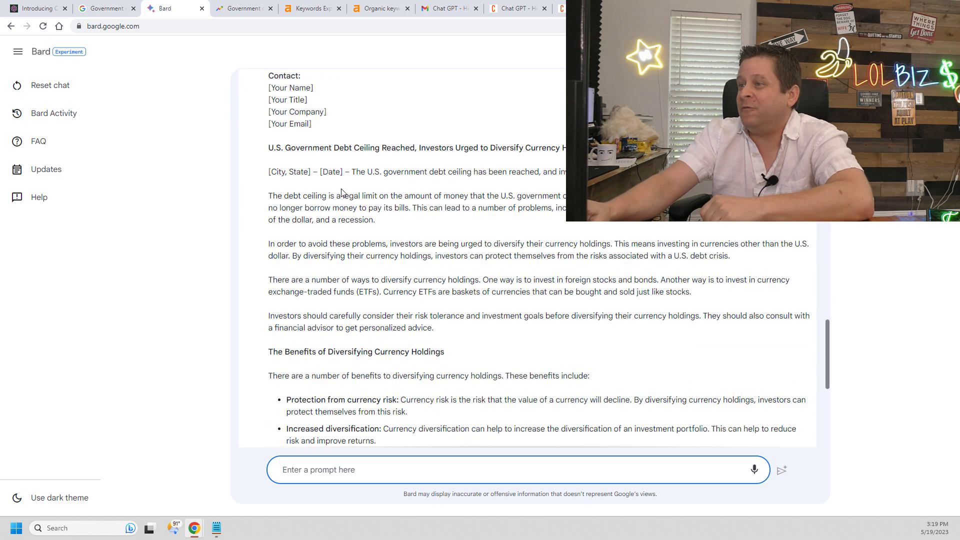
pyautogui.scroll(-3)
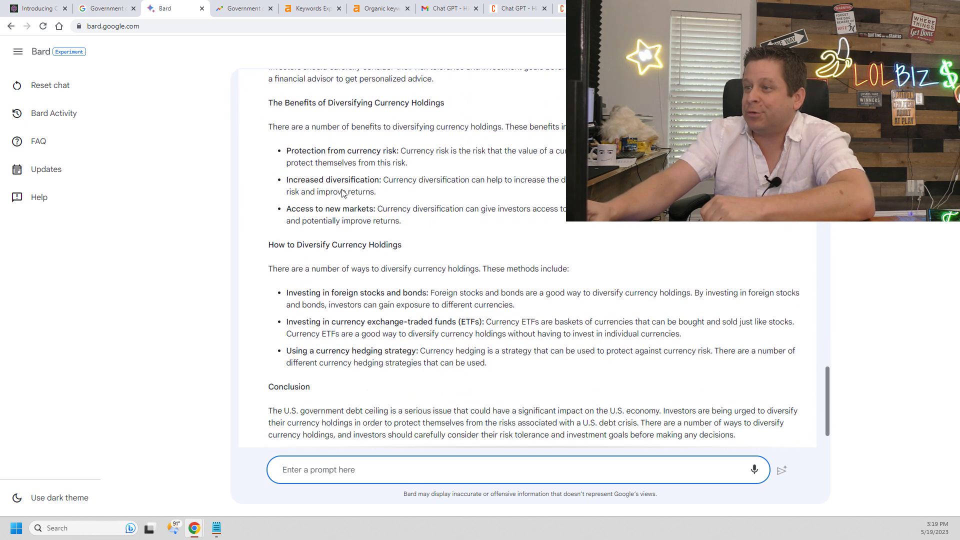
pyautogui.scroll(-3)
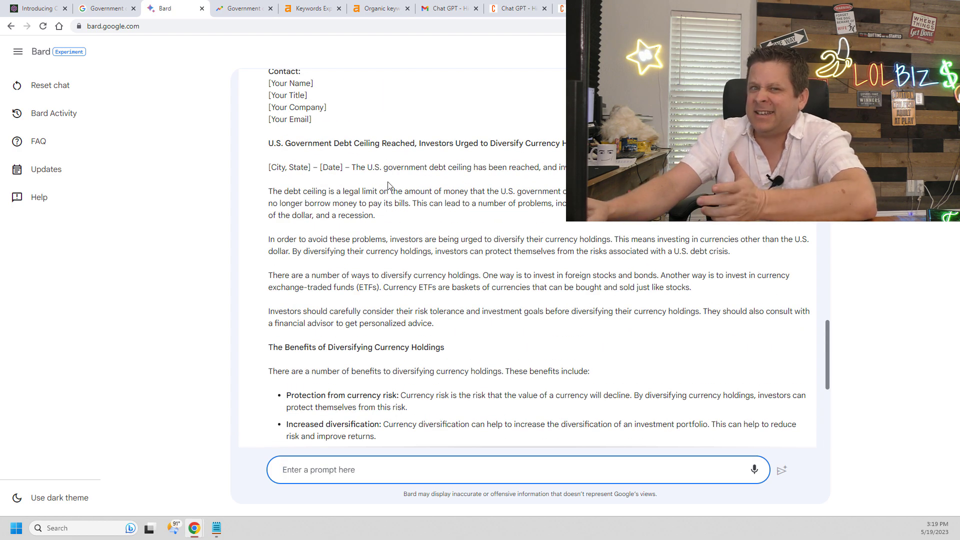
pyautogui.scroll(-3)
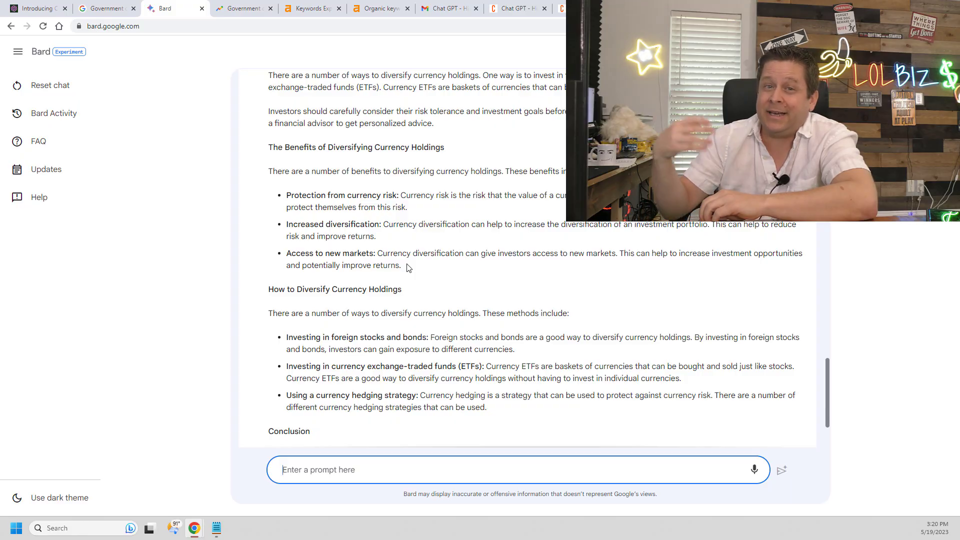